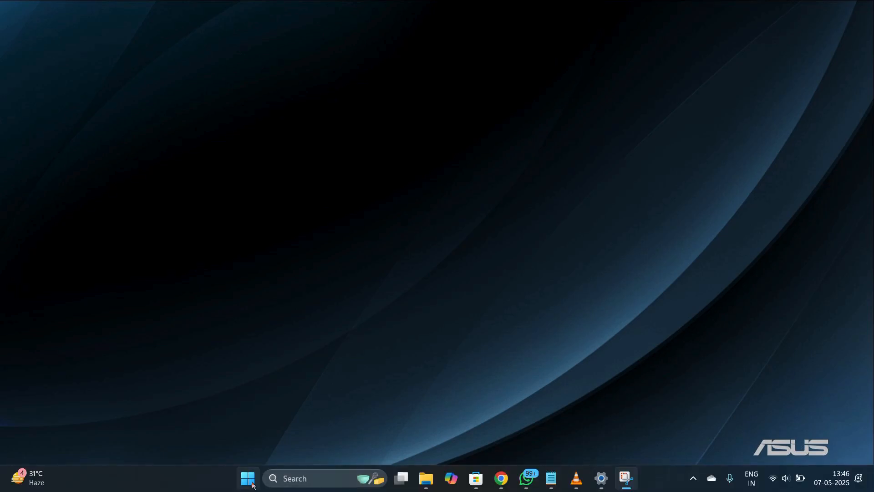
mouse_move(248, 478)
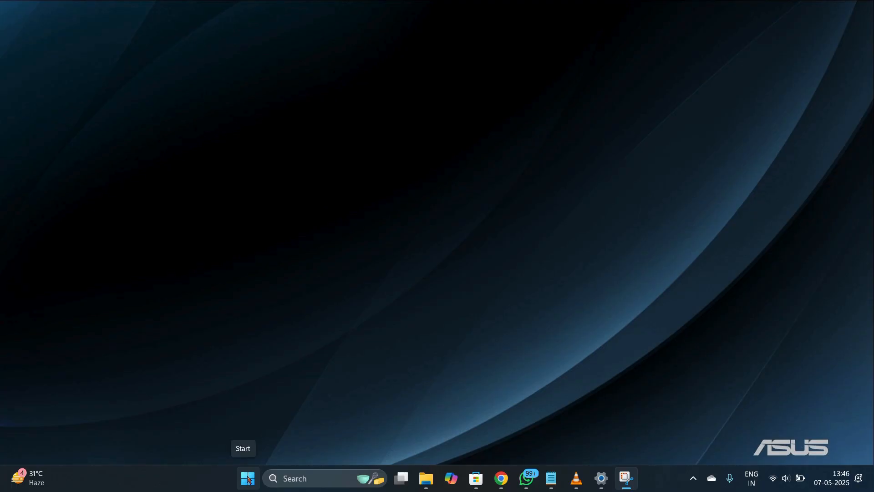
Step: Bring up the Start button's quick-link menu of system tools over the desktop
right_click(248, 478)
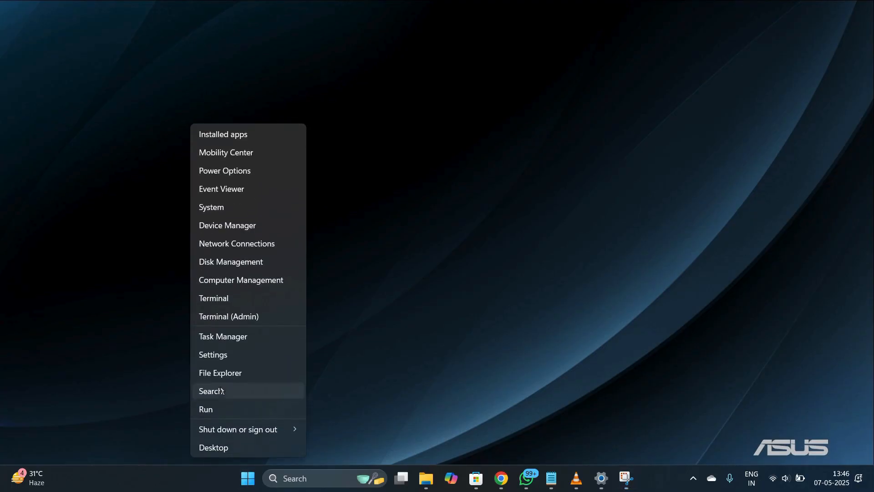
mouse_move(218, 355)
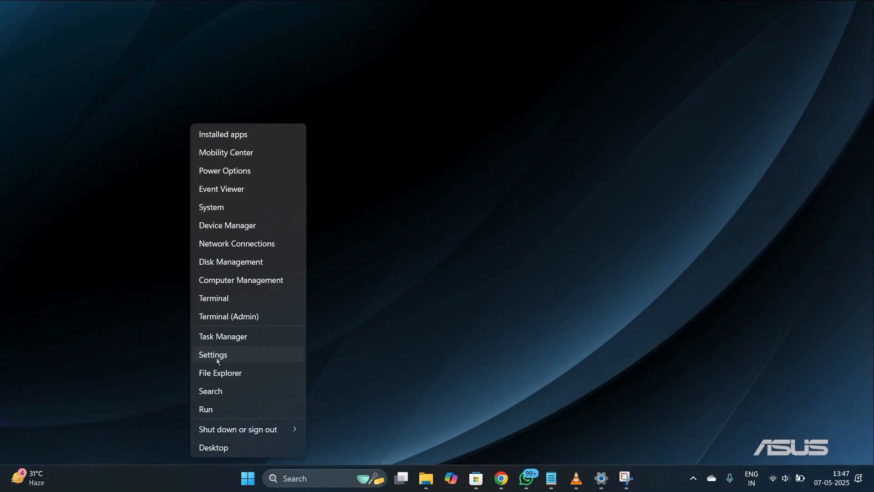
Step: Launch Settings and navigate from Home to the Privacy & security page
click(213, 354)
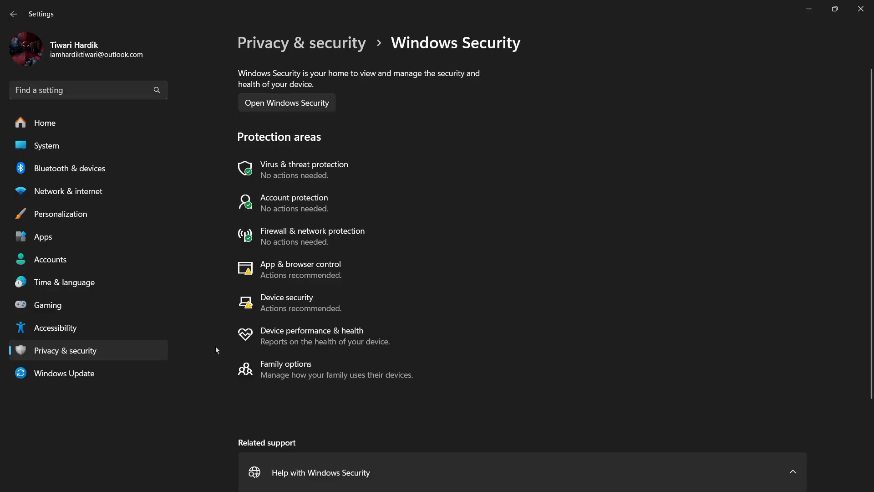
mouse_move(47, 122)
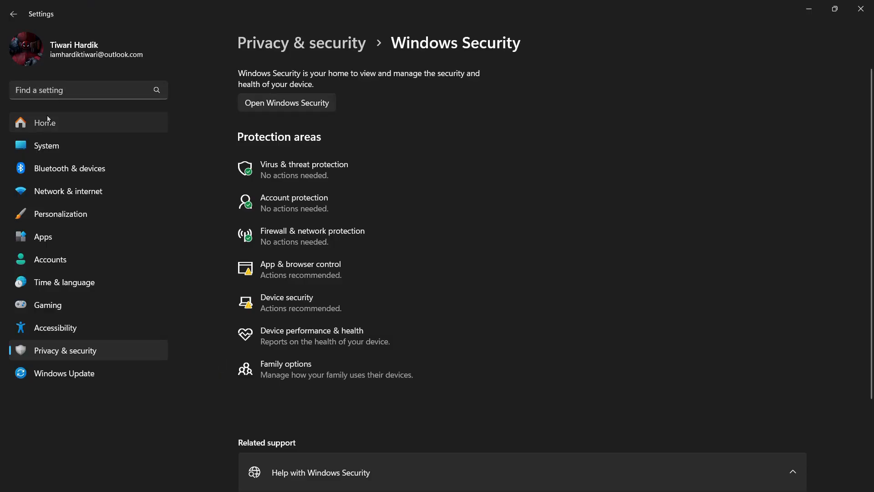
click(44, 122)
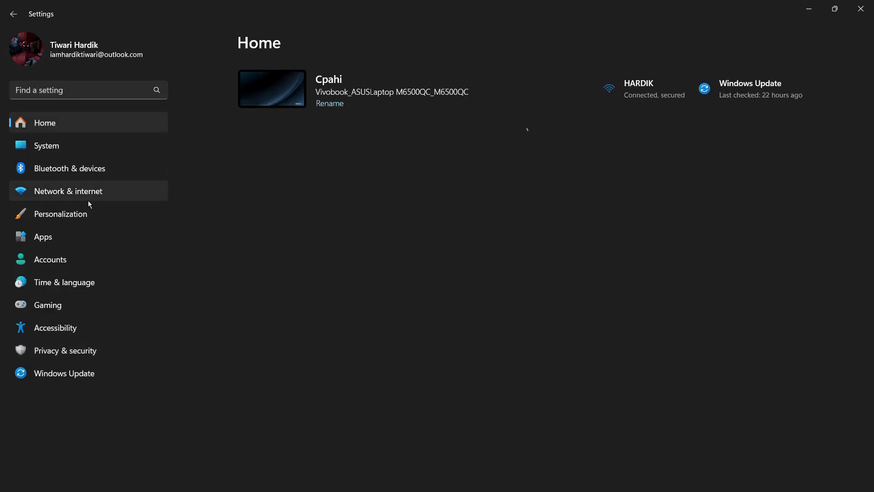
mouse_move(73, 355)
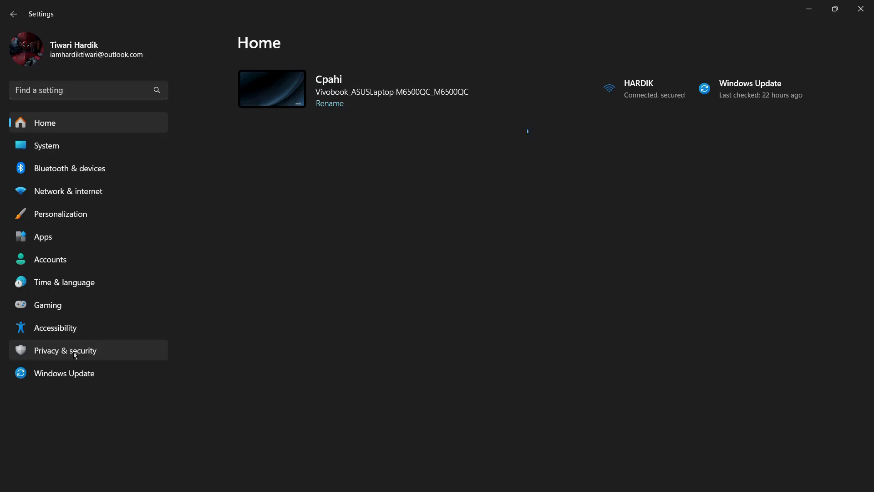
click(65, 350)
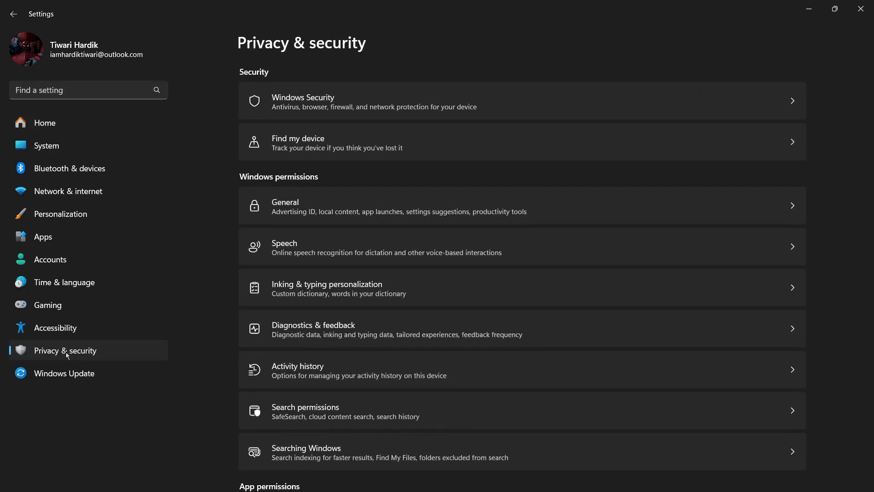
mouse_move(343, 143)
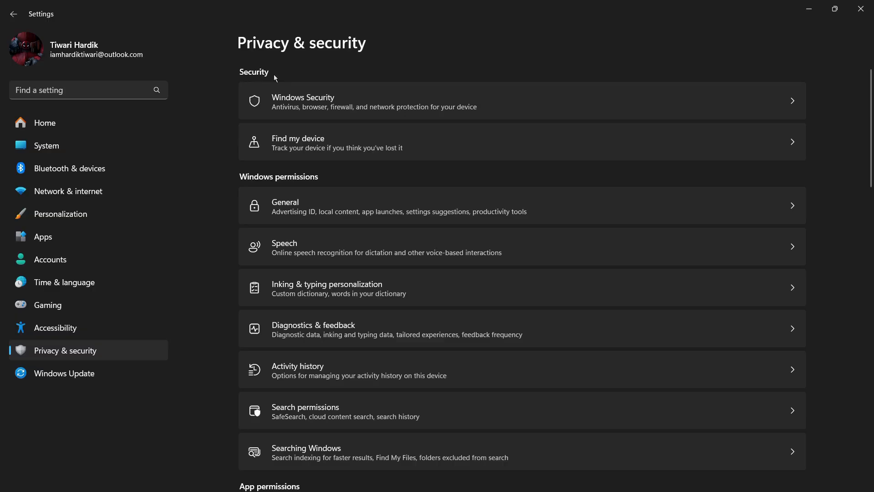
mouse_move(317, 105)
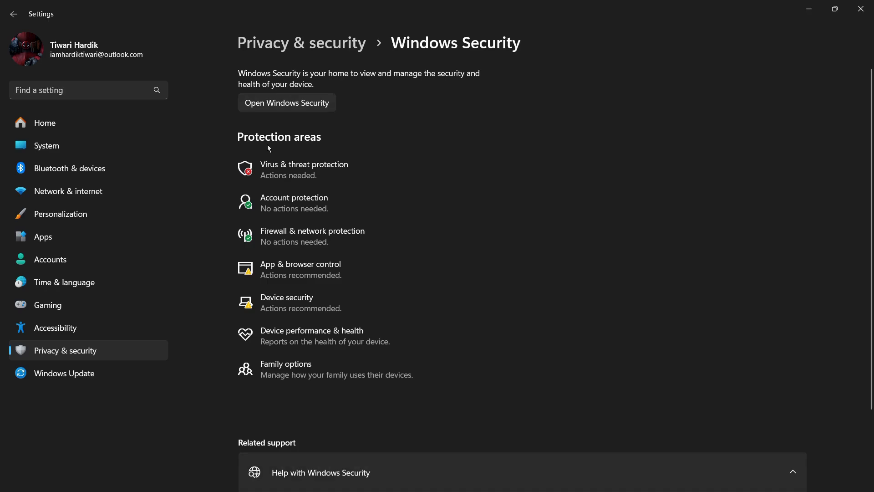
Step: Launch the Windows Security app from the protection areas list
scroll(down, 3)
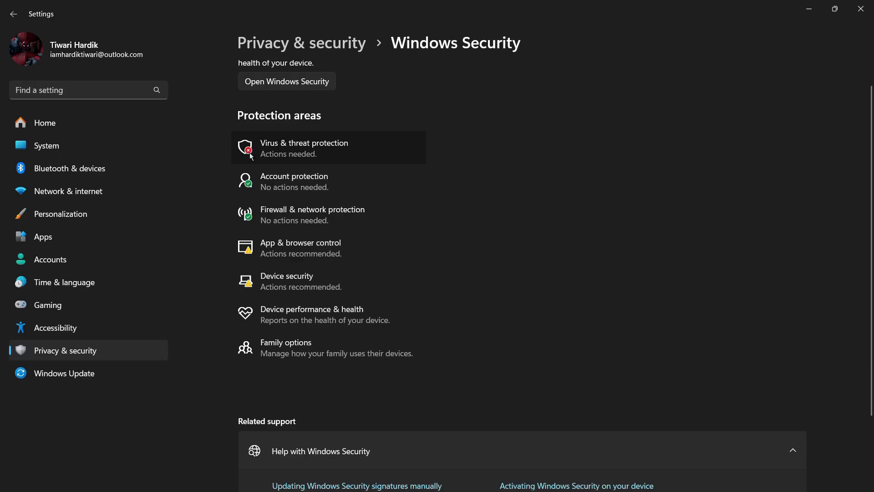
mouse_move(248, 156)
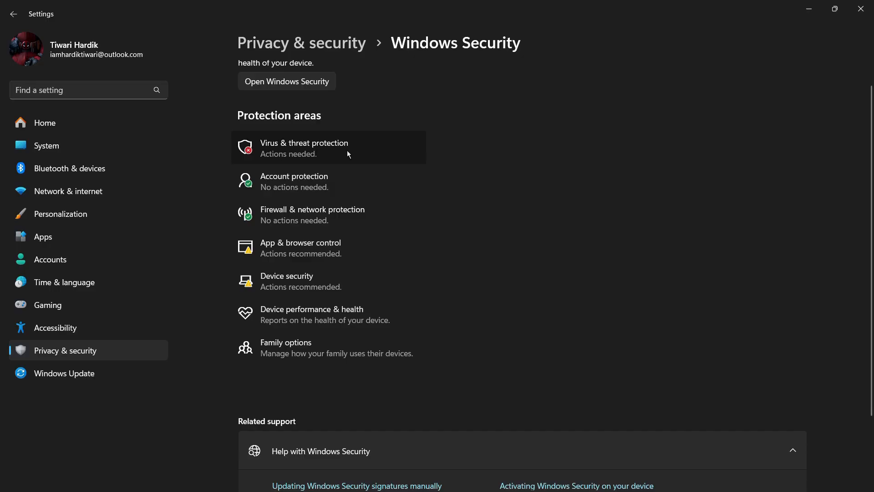
mouse_move(346, 137)
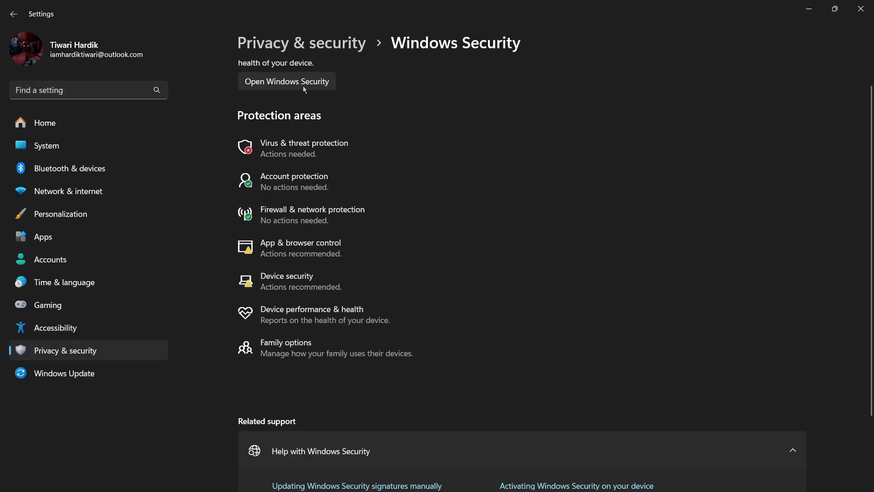
mouse_move(301, 85)
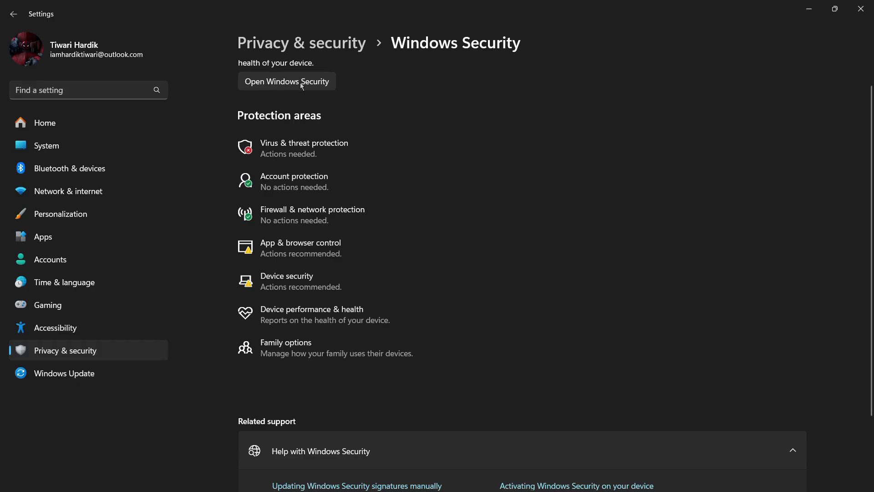
click(287, 81)
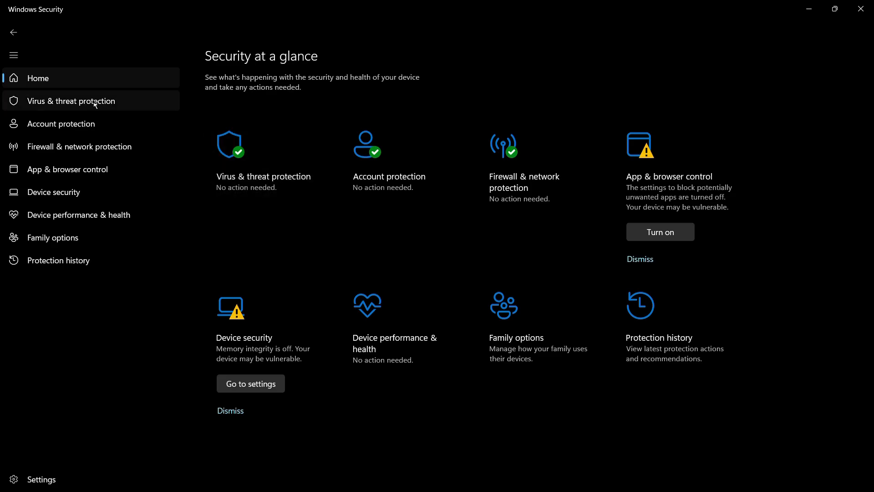
Step: Show the Virus & threat protection page and reach its settings section
click(70, 101)
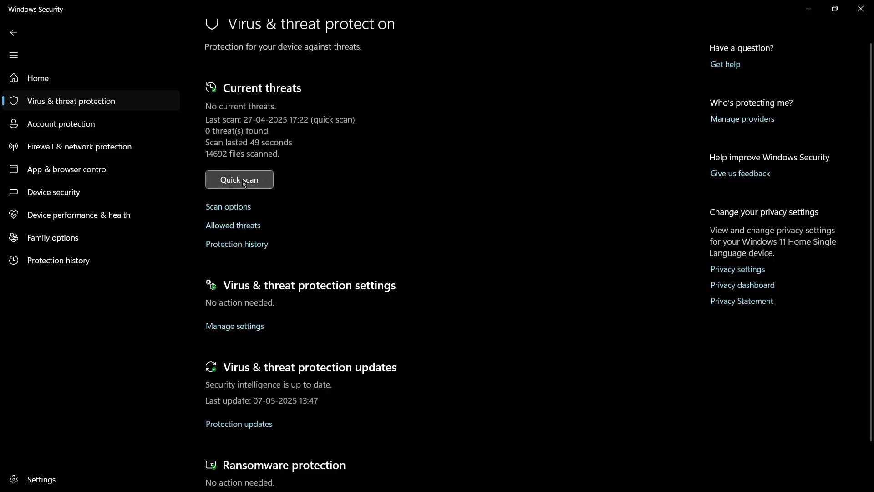
scroll(down, 3)
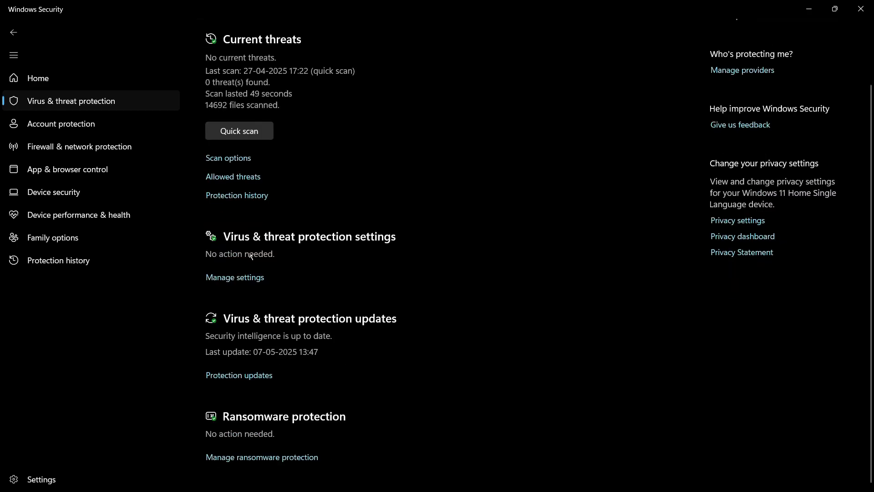
mouse_move(356, 248)
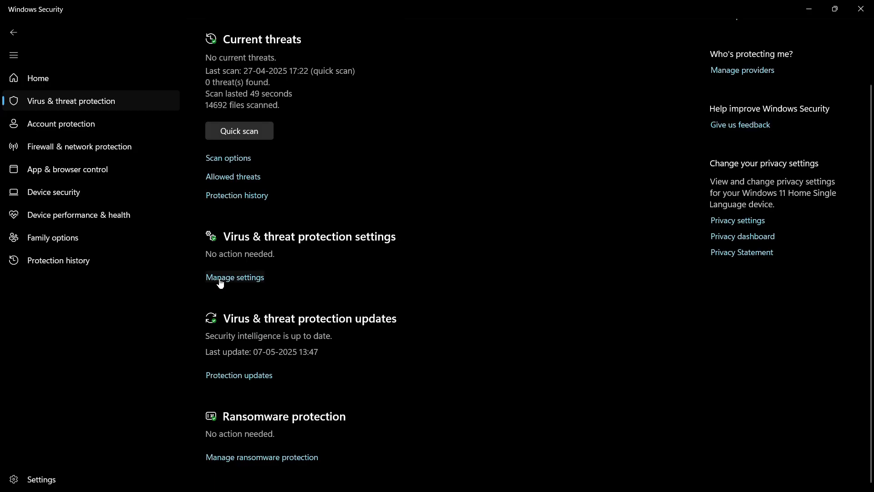
Step: In Manage settings, switch Real-time protection Off and then back On
click(235, 277)
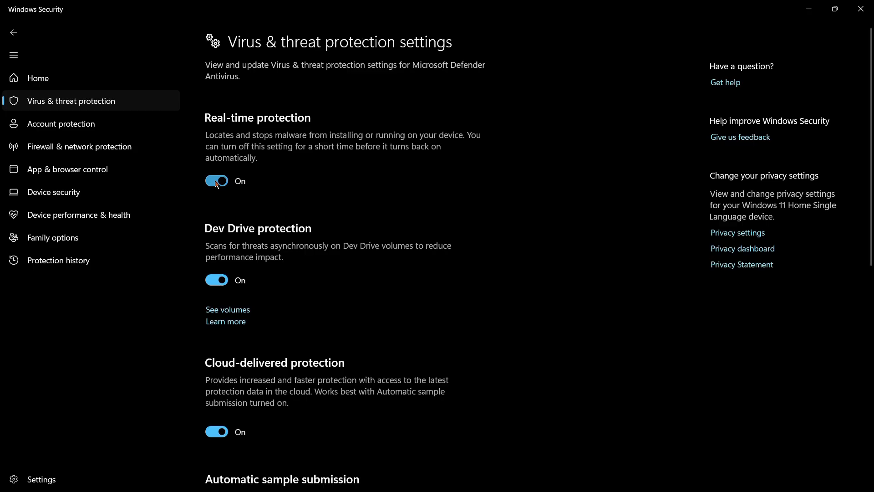
click(216, 180)
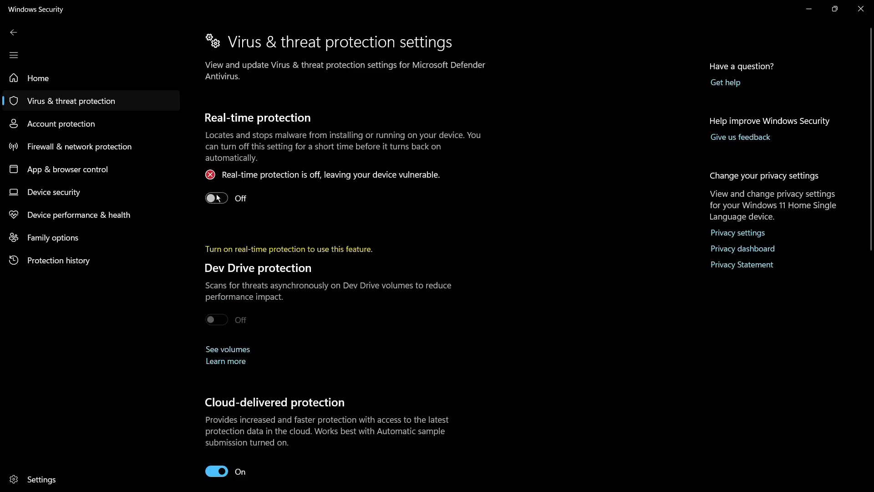
click(217, 197)
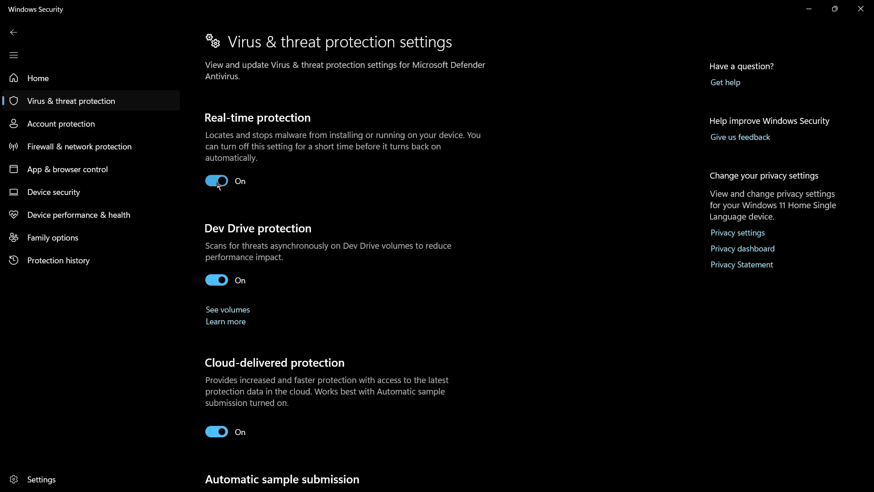
mouse_move(223, 162)
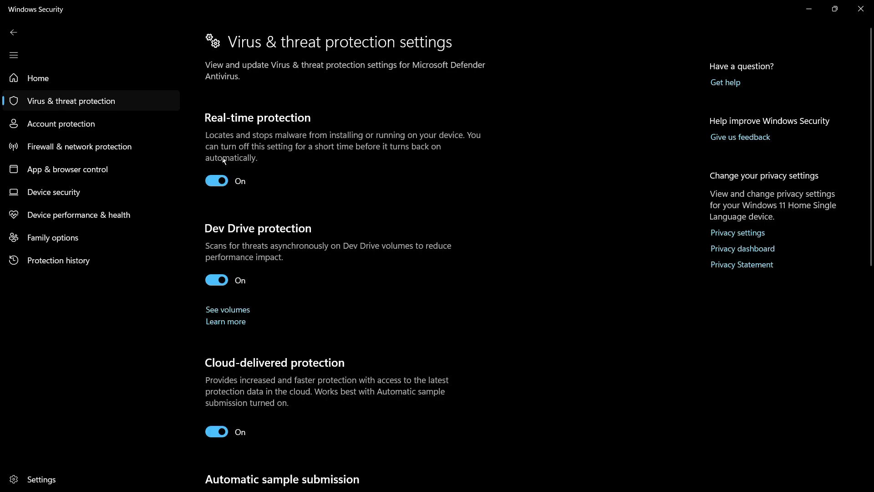
mouse_move(250, 166)
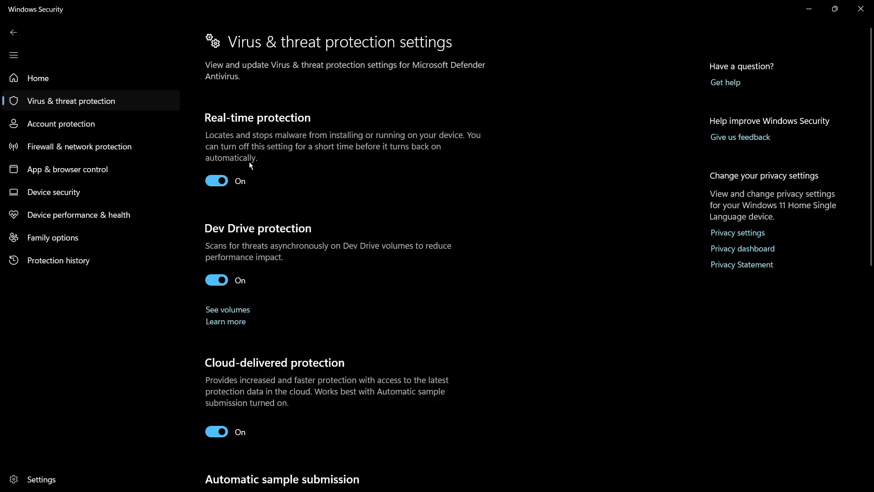
mouse_move(199, 175)
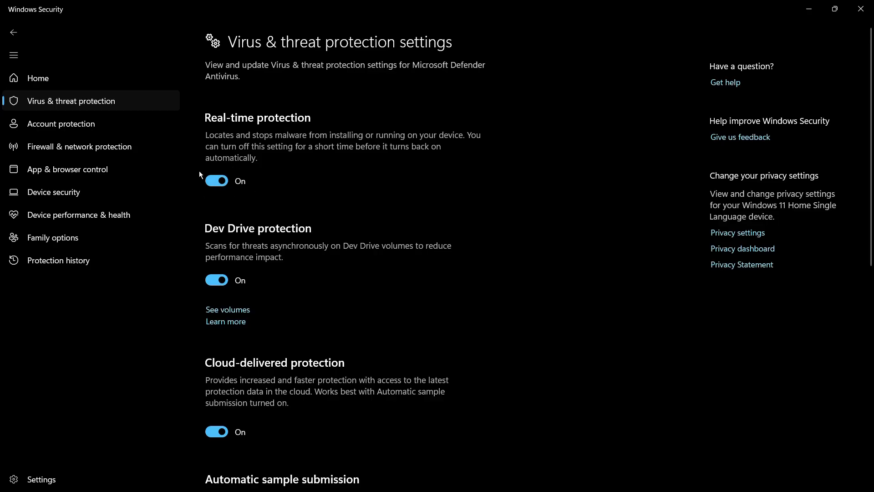